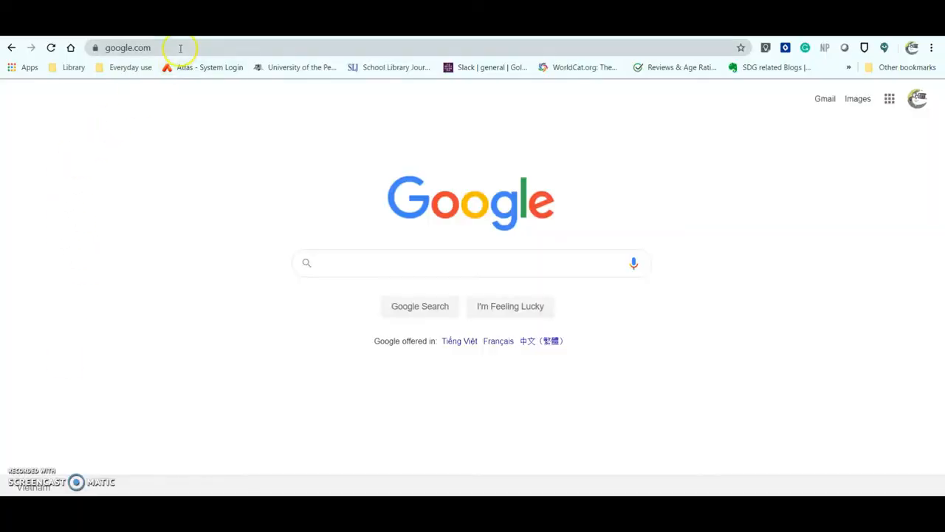
- Load tomato-timer.com in Chrome to show the 25:00 Pomodoro timer
click(181, 47)
text(tomato-timer)
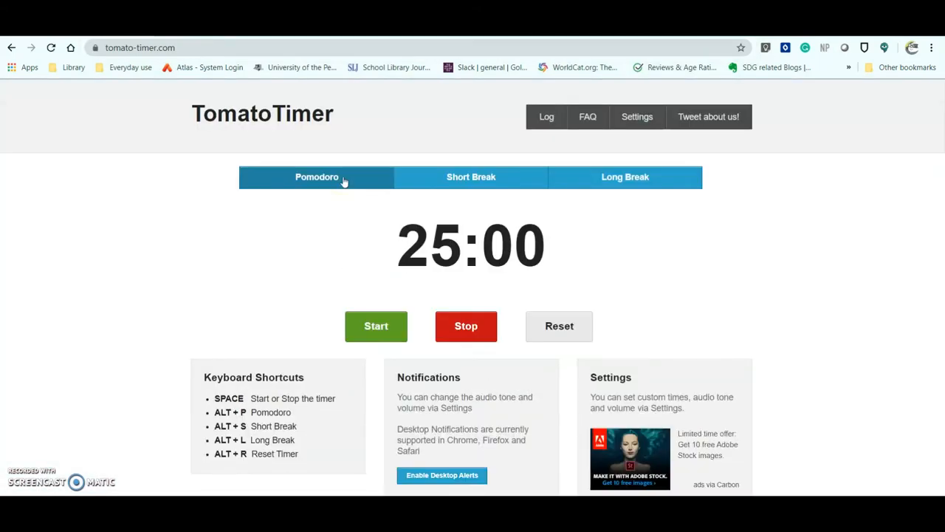
mouse_move(362, 227)
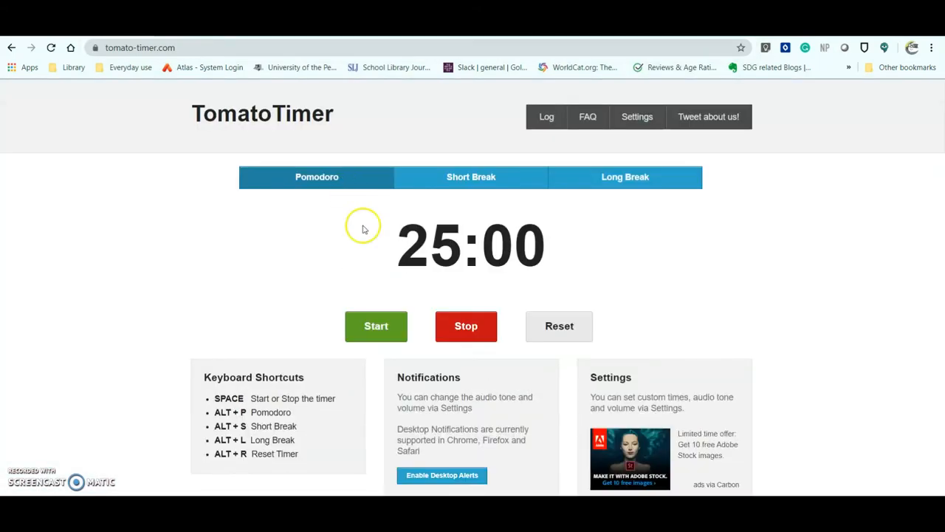
- Start the Pomodoro, toggle between Pomodoro and Short Break, ending on the 5-minute countdown
click(375, 325)
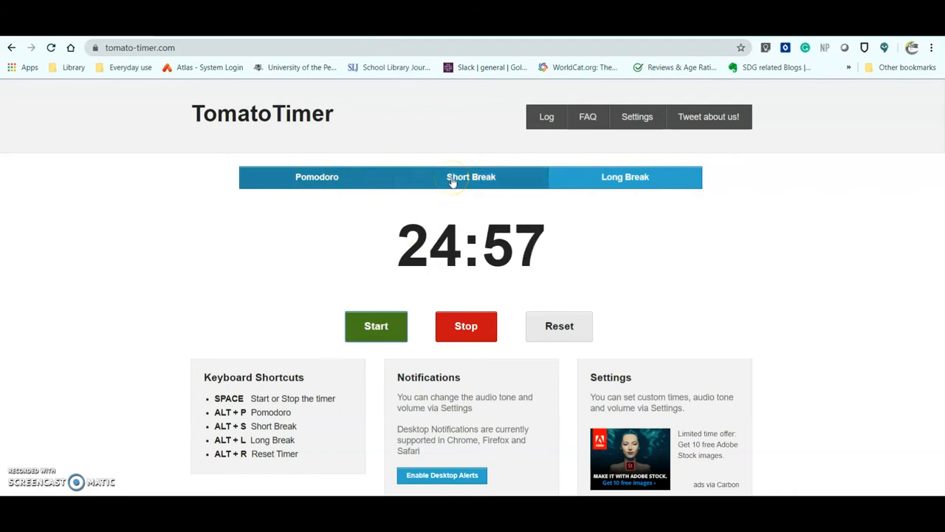
click(471, 176)
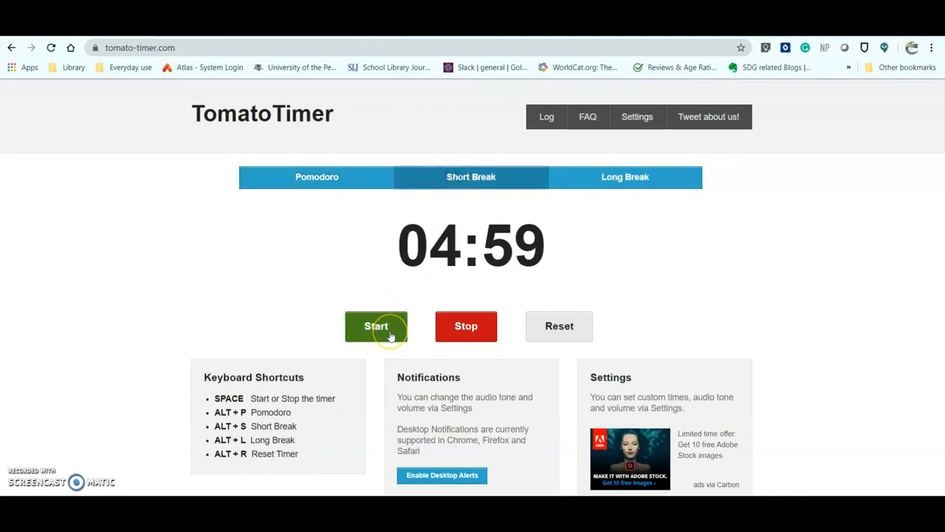
click(317, 176)
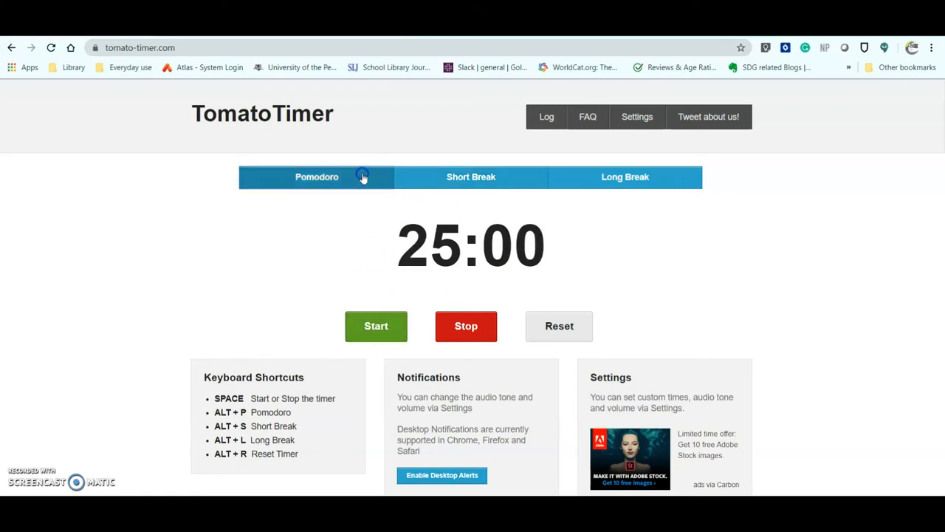
click(376, 325)
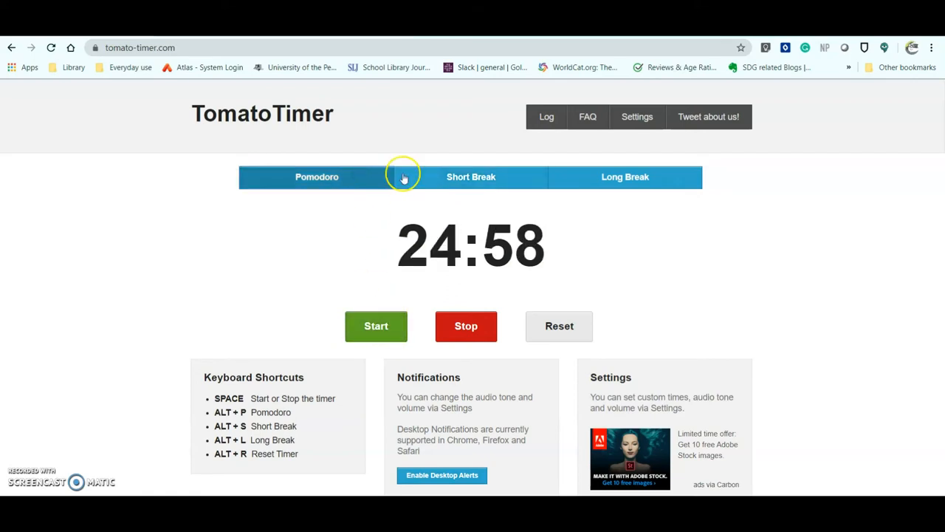
click(471, 177)
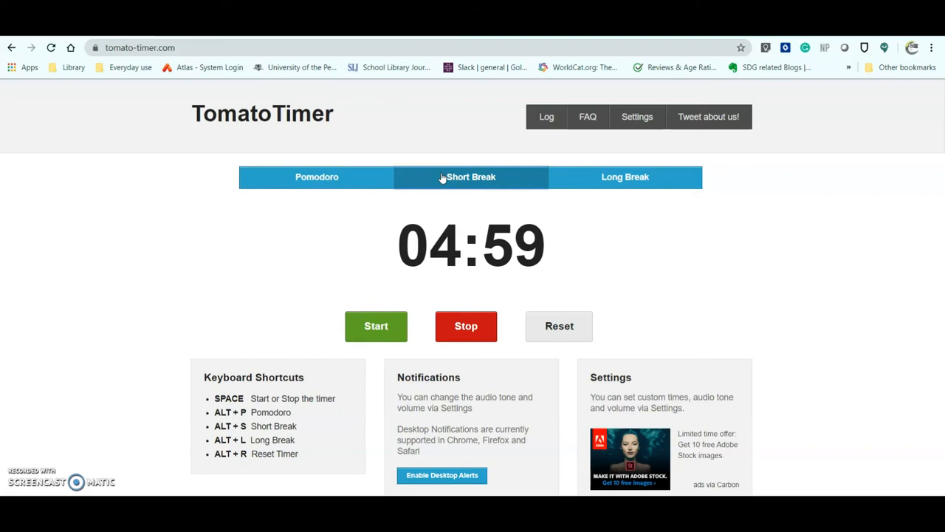
mouse_move(541, 177)
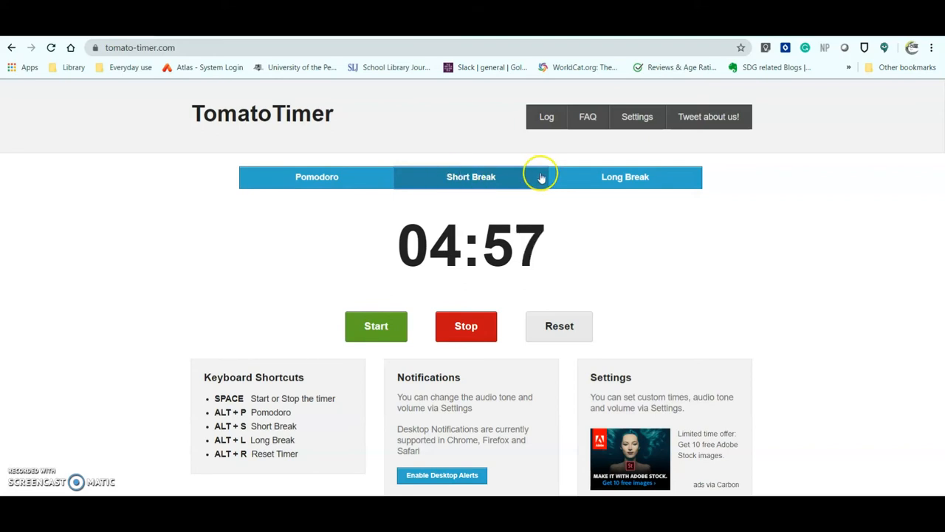